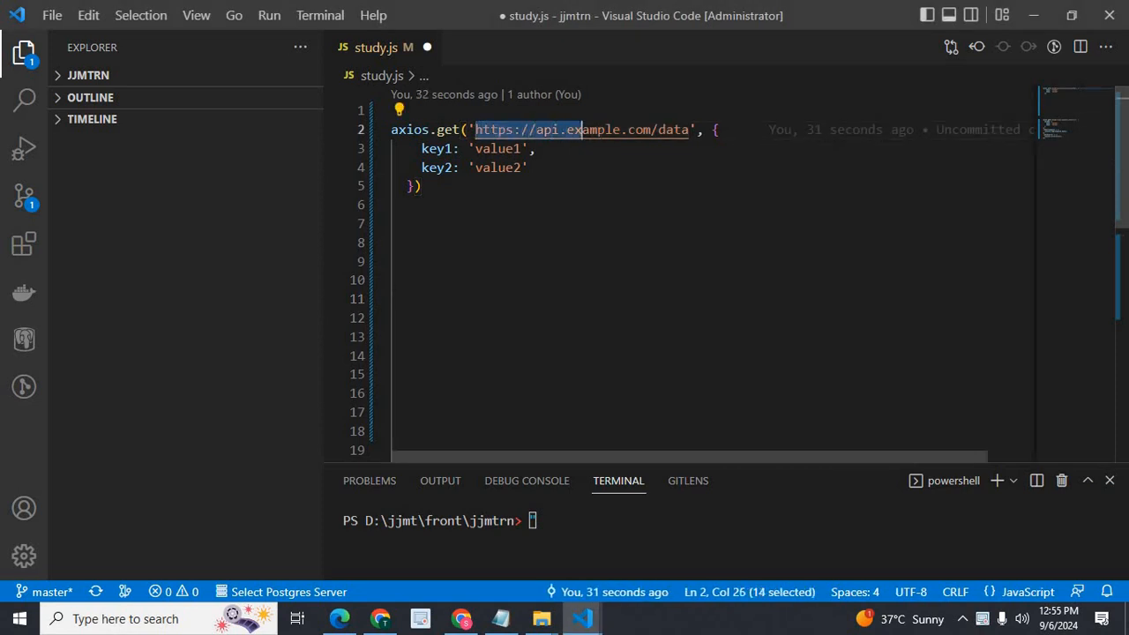
Point axios.get at /user and replace key1, key2 with id '10' and name 'joe'
left_click_drag(582, 129, 688, 130)
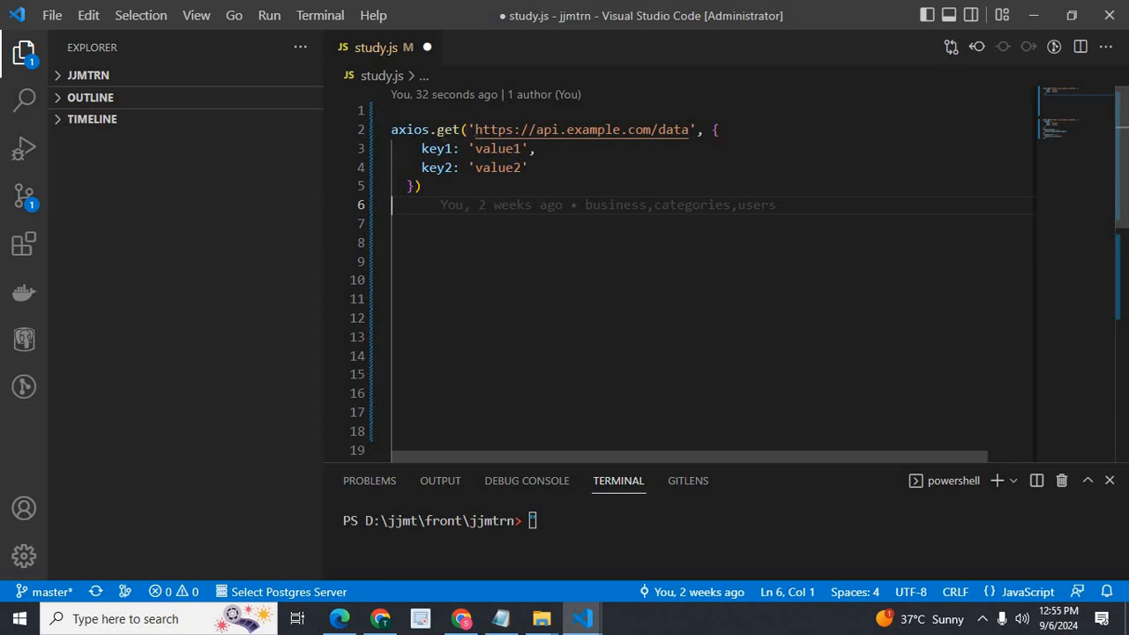
double_click(578, 129)
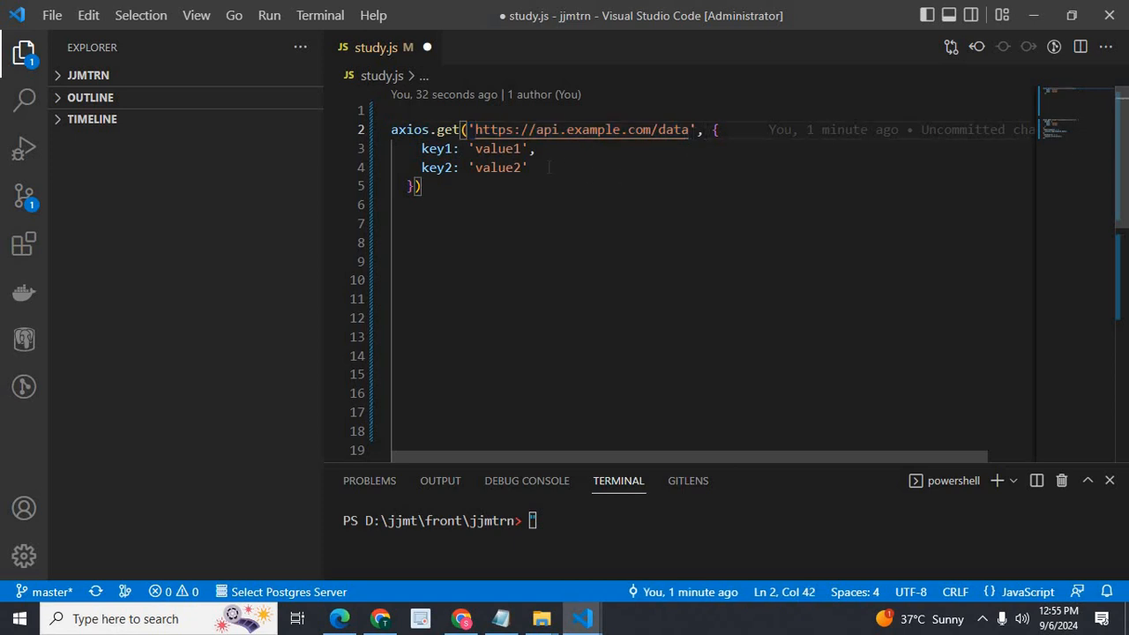
left_click_drag(714, 130, 414, 186)
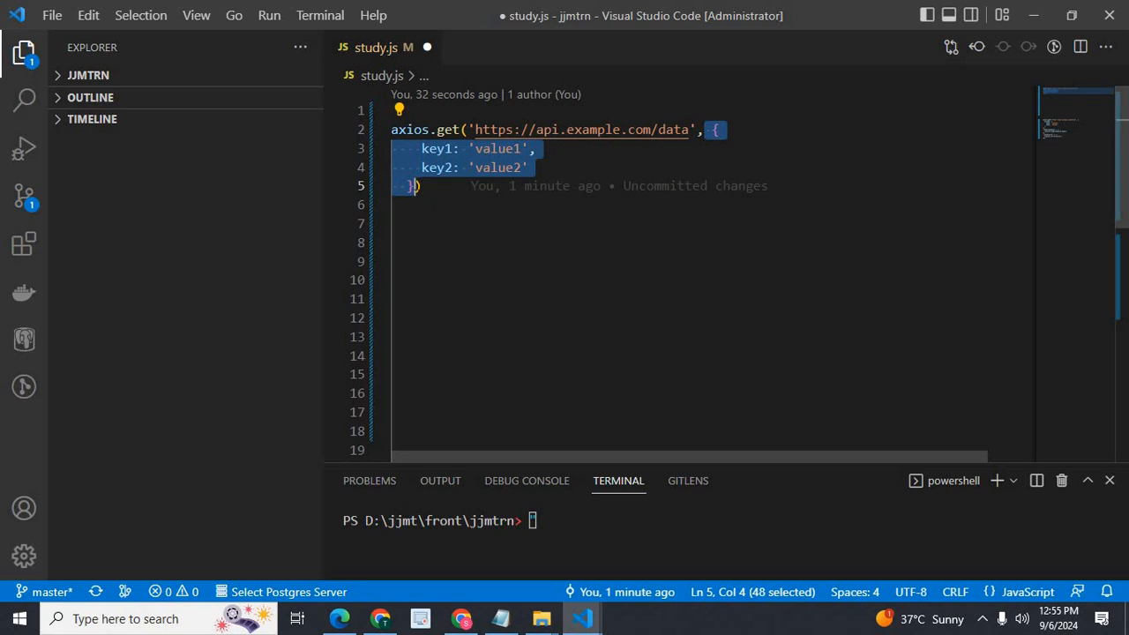
left_click(422, 185)
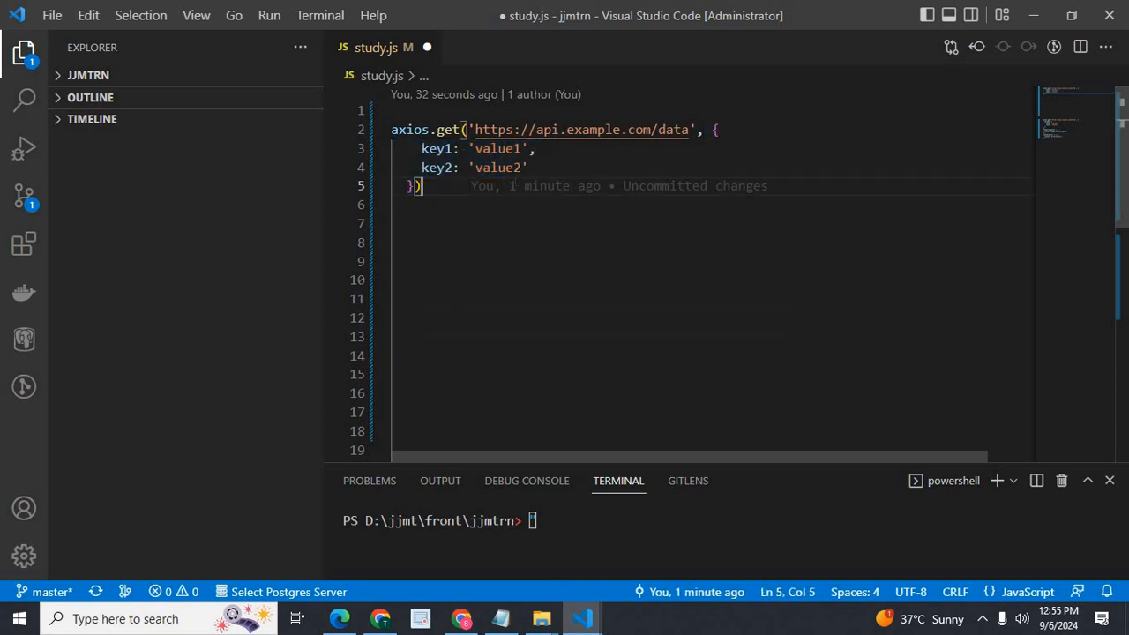
left_click(528, 168)
type("user")
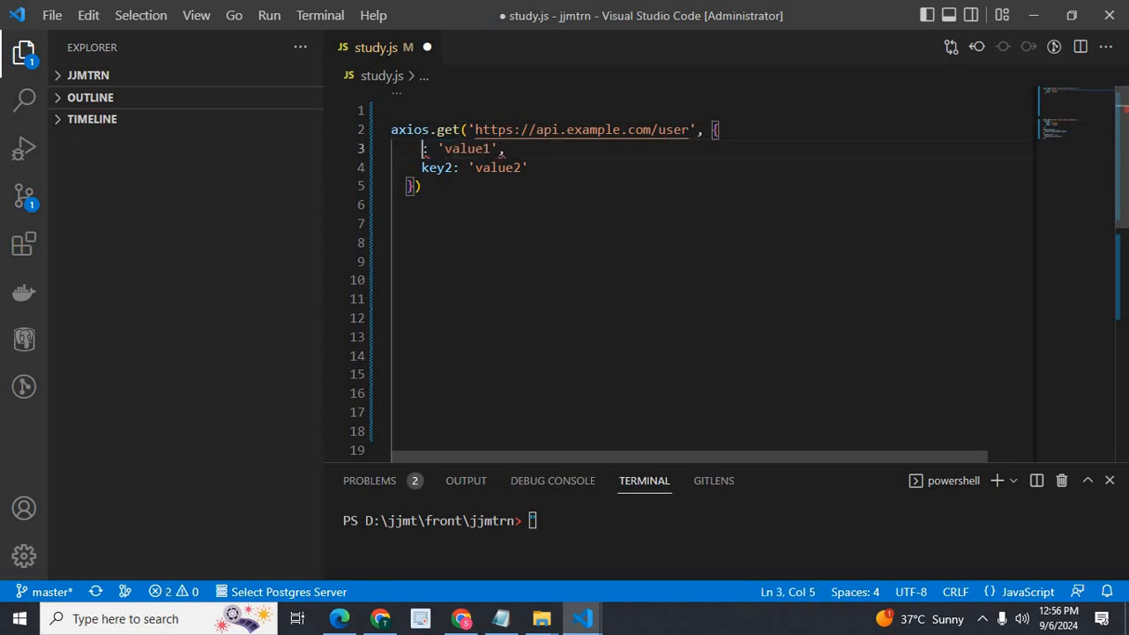
type("id")
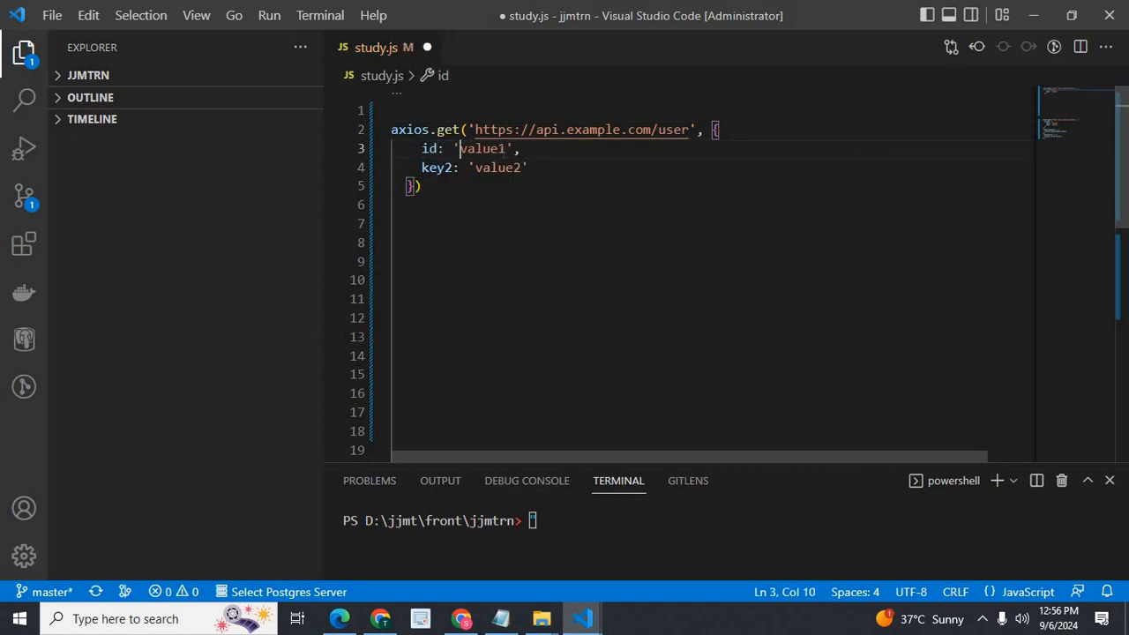
type("1")
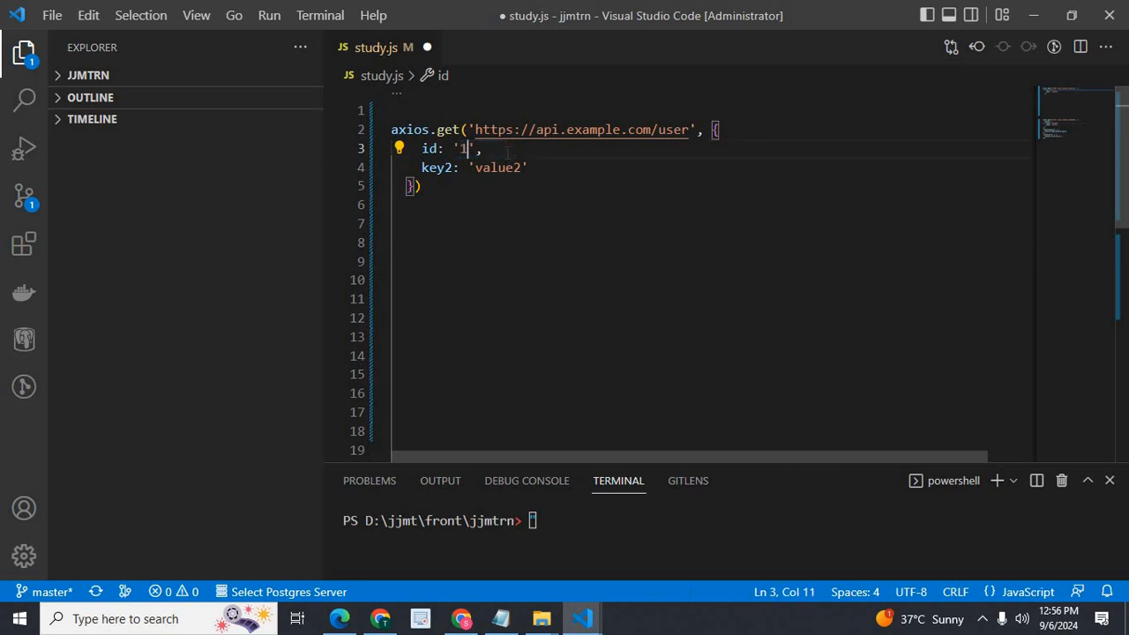
type("0")
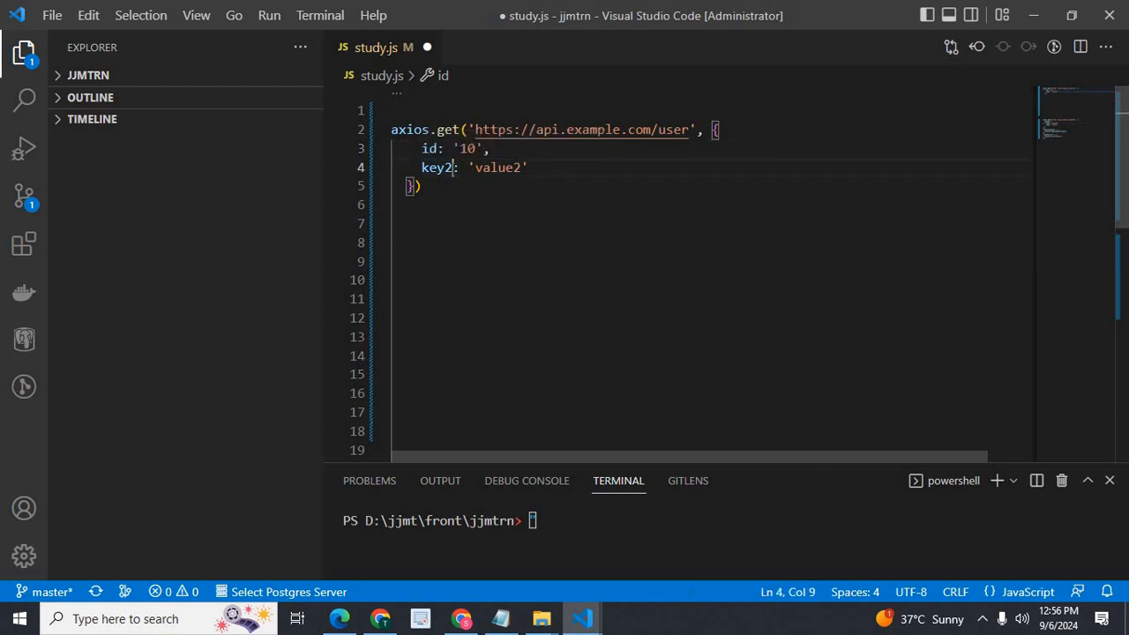
type("name")
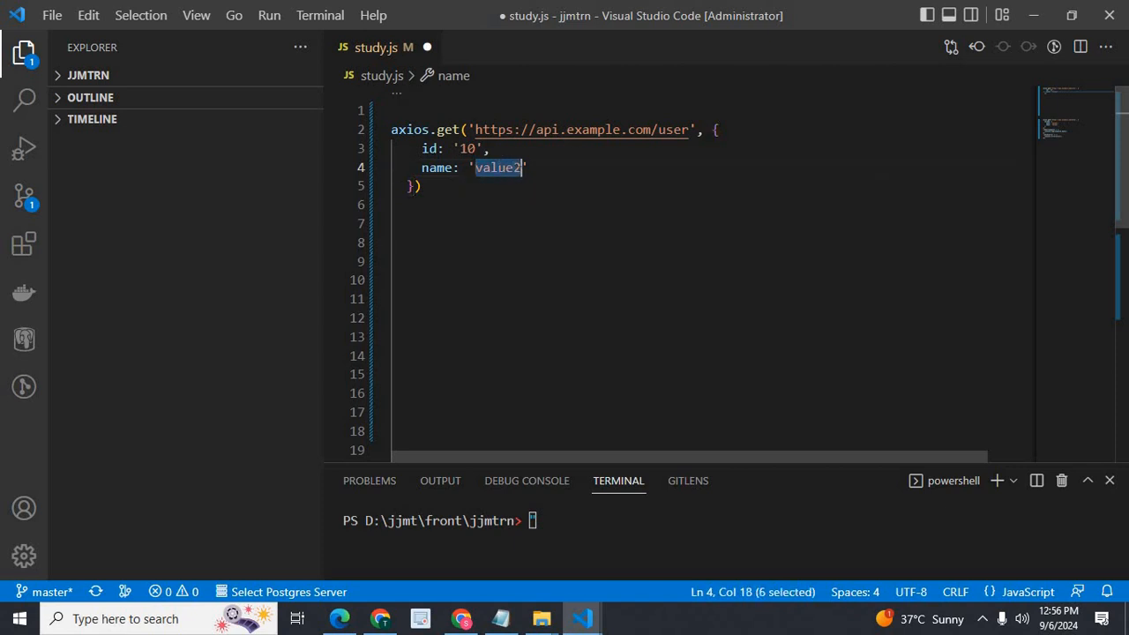
type("joe")
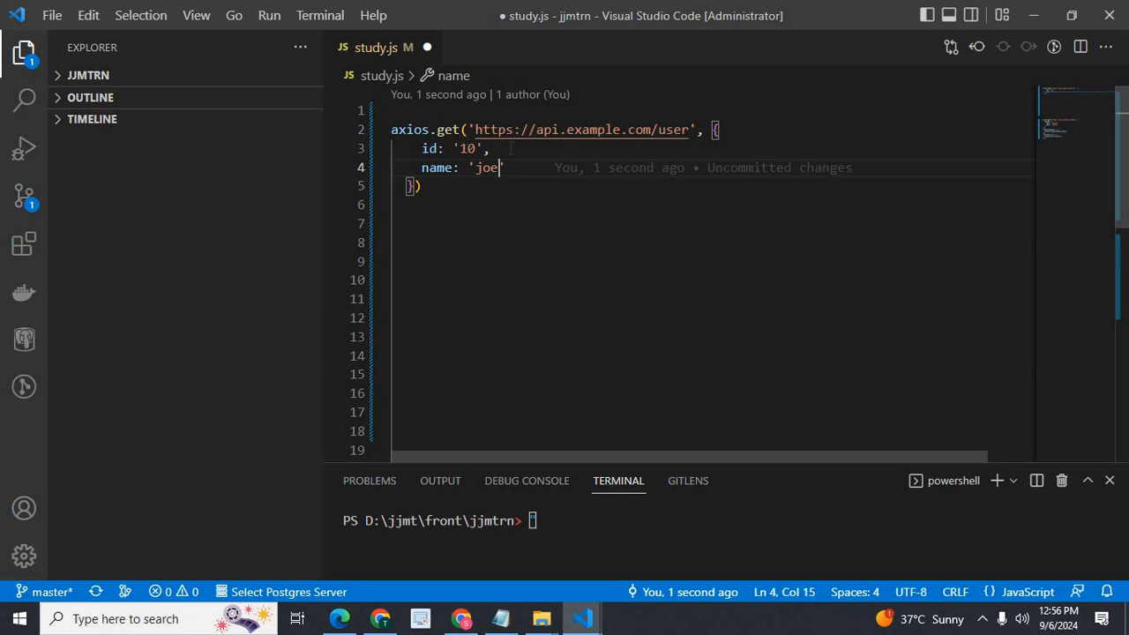
mouse_move(545, 213)
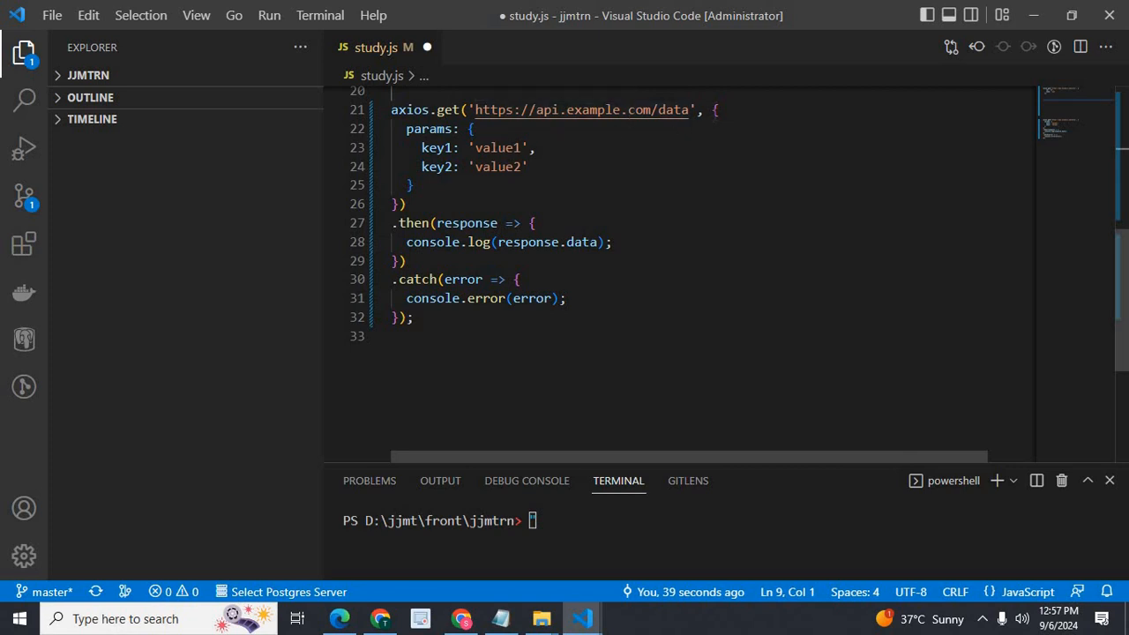
Rename params key1 to id: '10' and key2 to name: 'joe', then save study.js
left_click(405, 129)
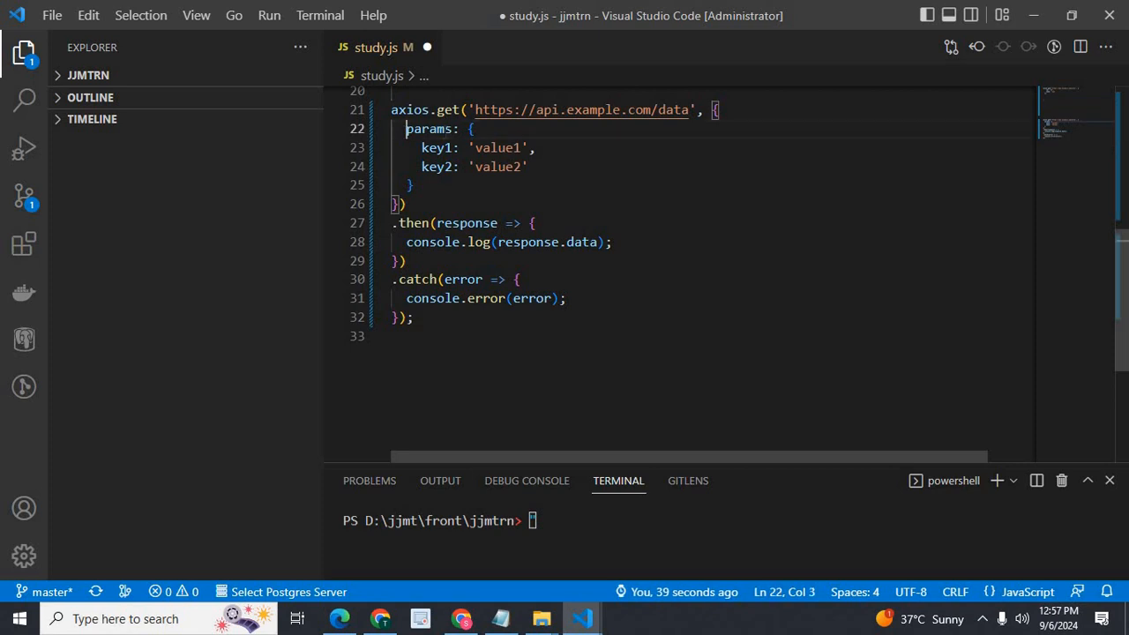
double_click(429, 129)
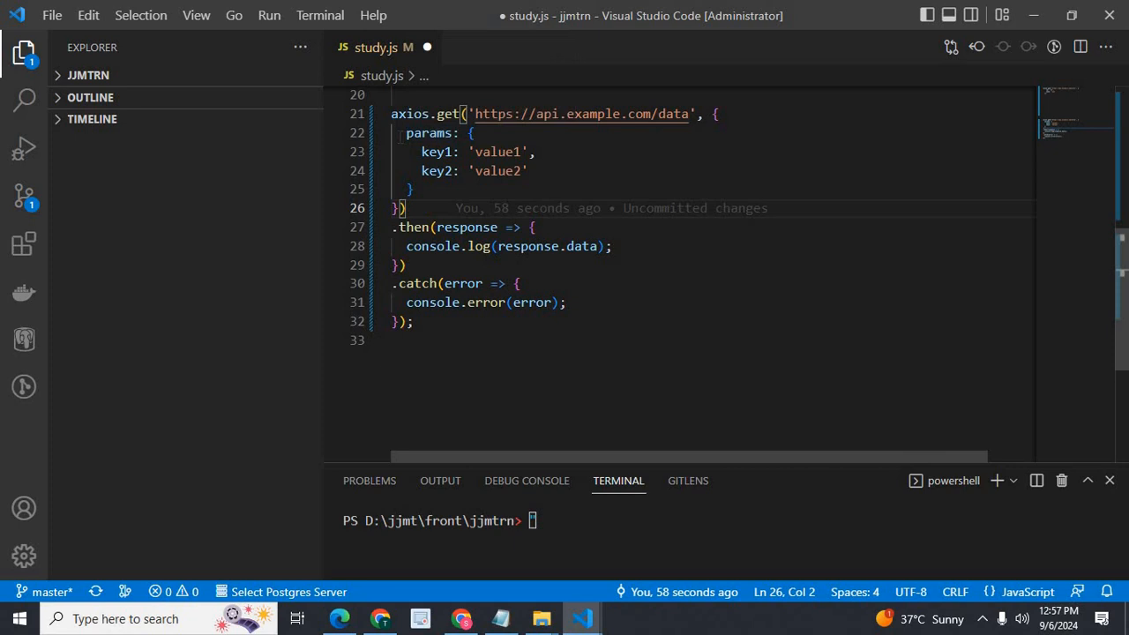
left_click_drag(467, 132, 414, 170)
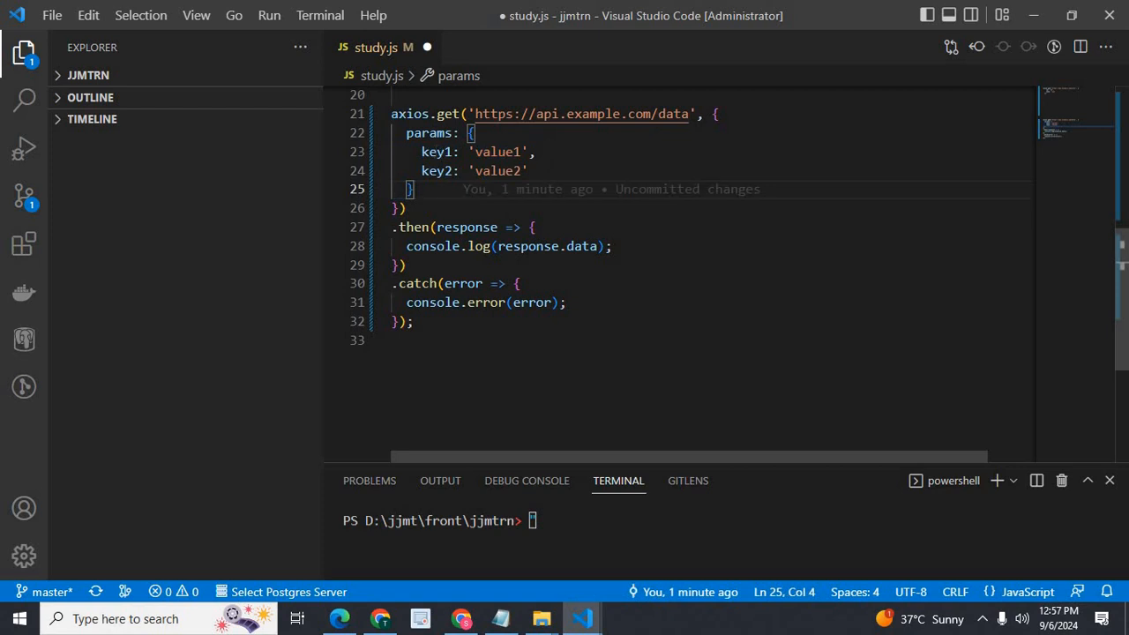
type("id")
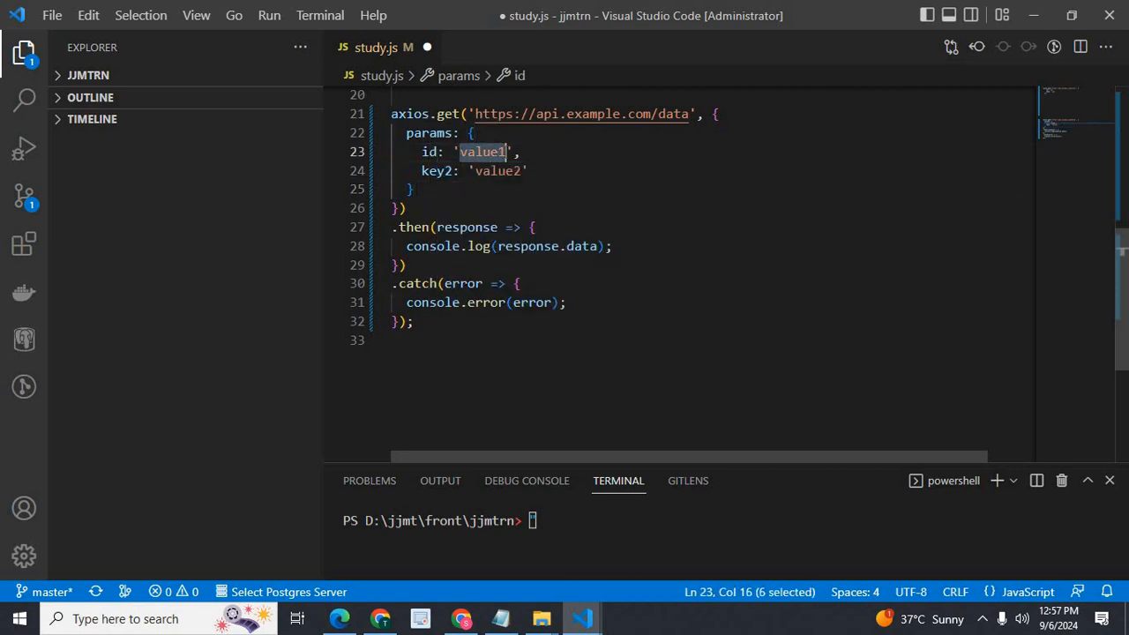
type("10")
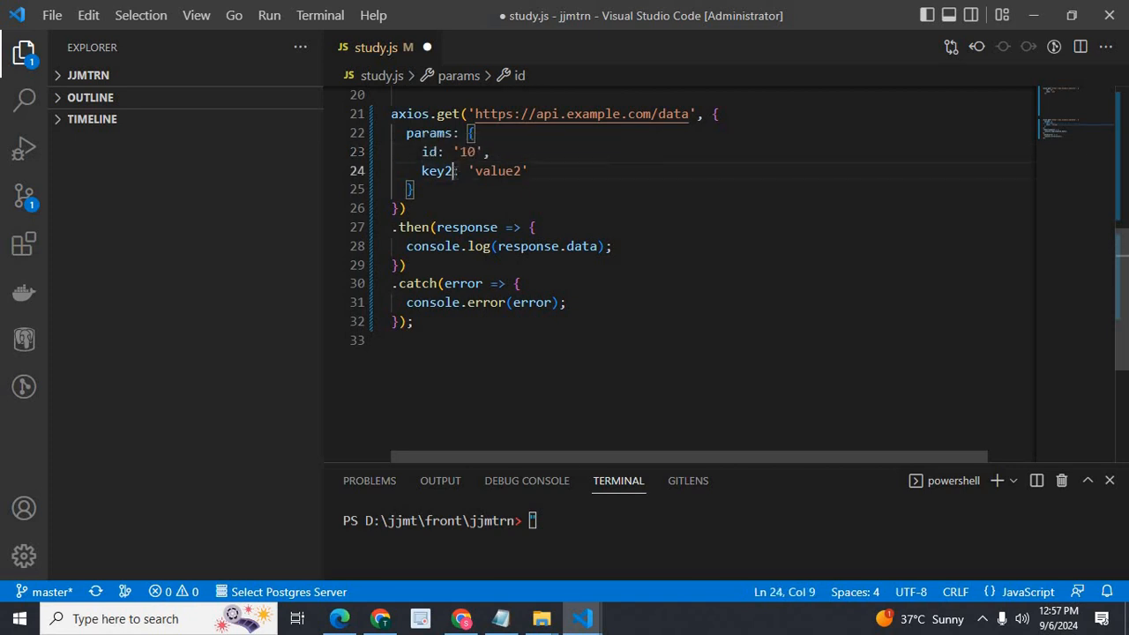
type("nam")
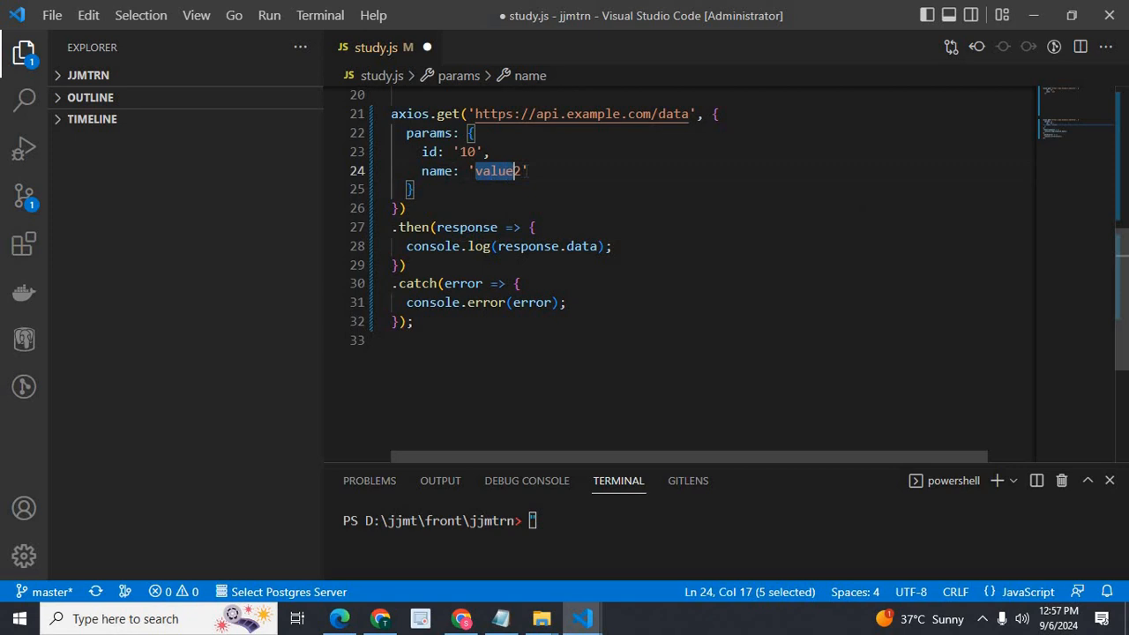
type("joe")
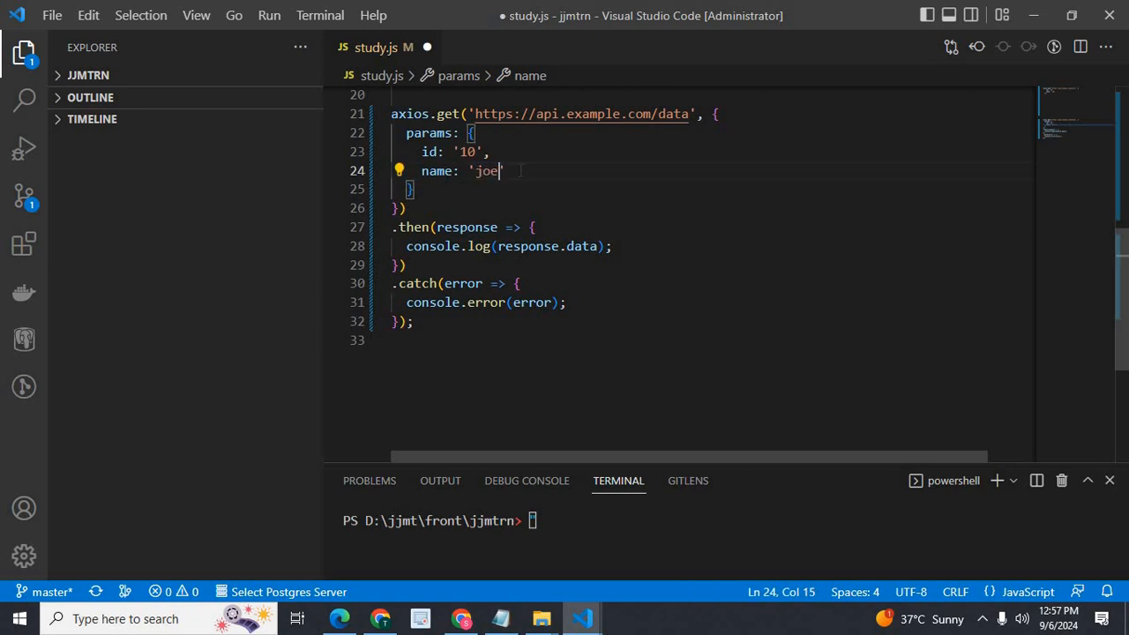
key("ctrl+s")
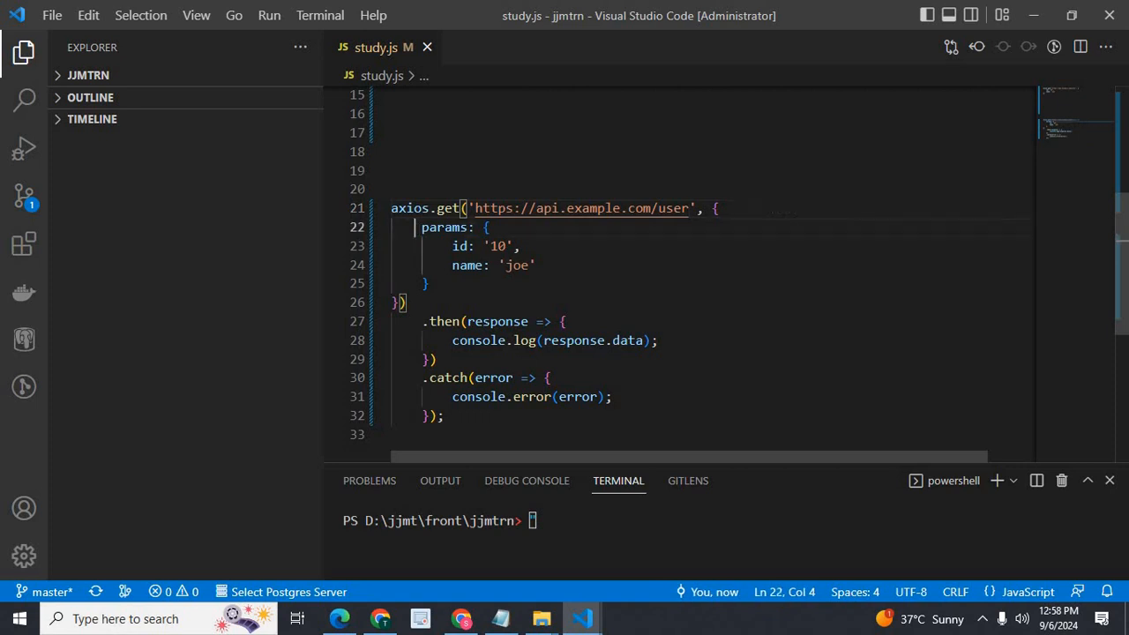
left_click_drag(414, 227, 432, 283)
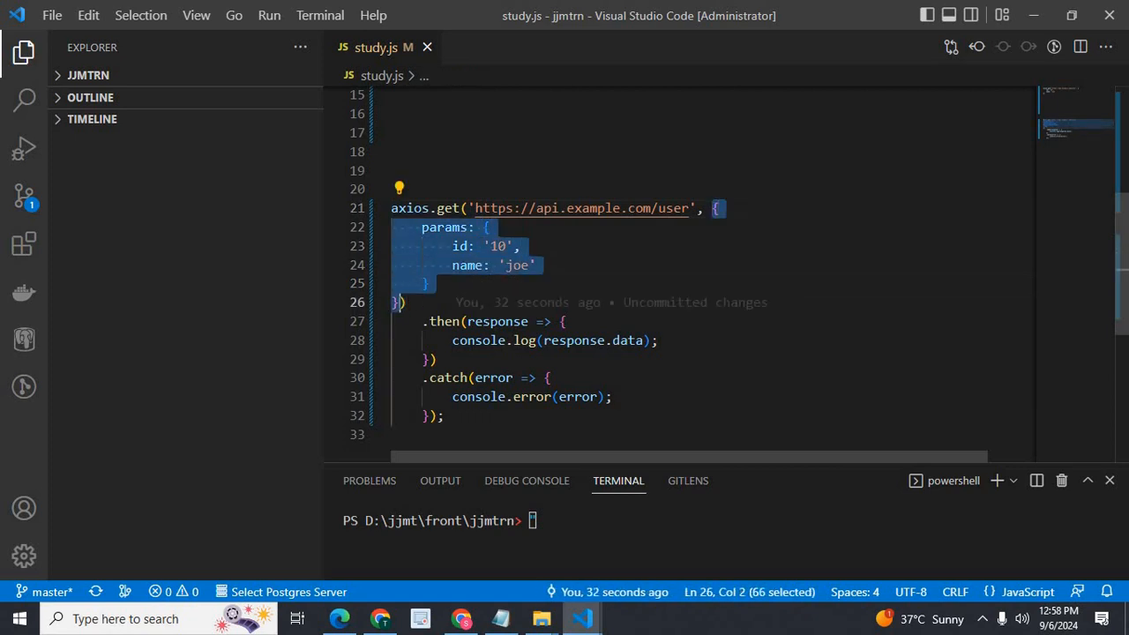
left_click(400, 302)
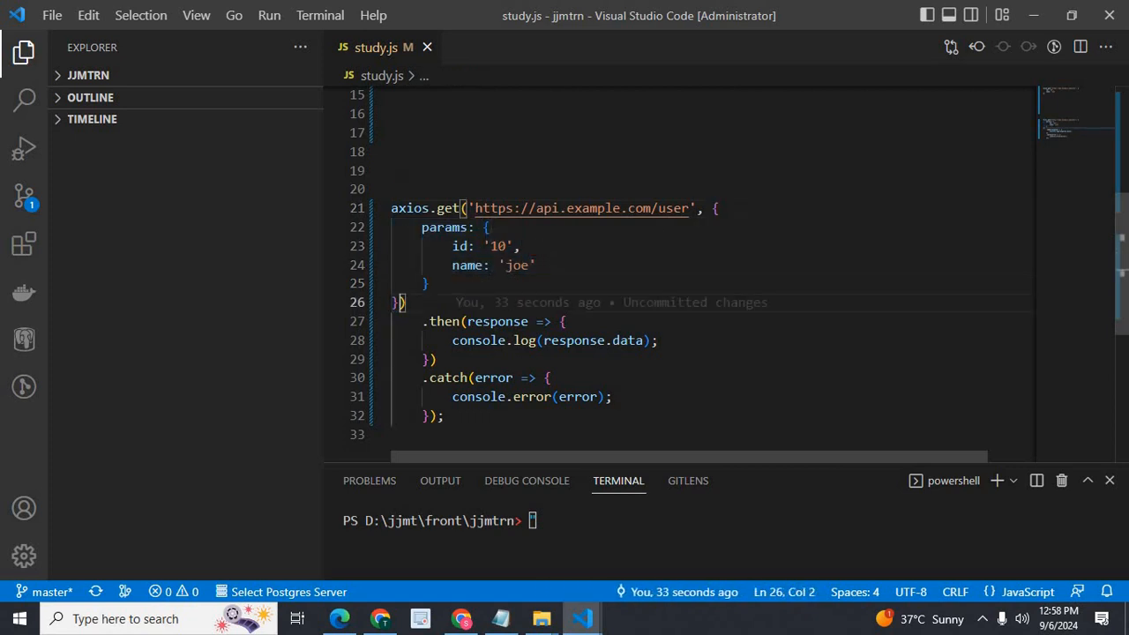
double_click(447, 227)
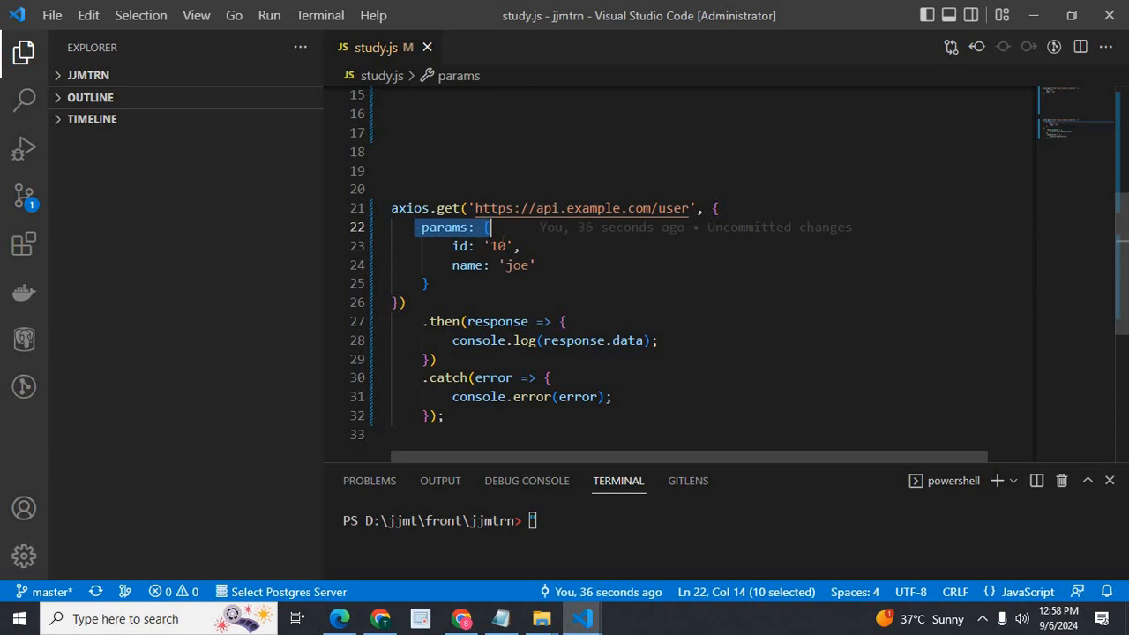